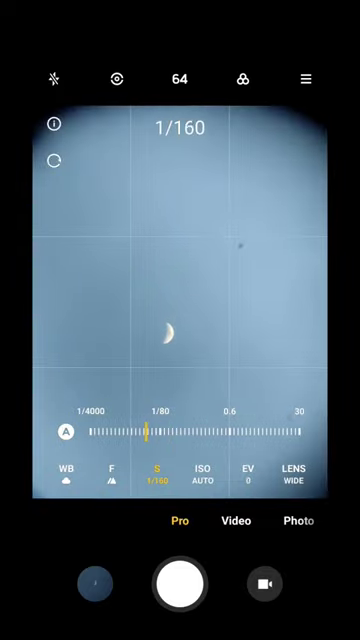
- Bring up the ISO sensitivity slider, still on AUTO, with shutter speed at 1/200
{"action": "left_click", "coordinate": [199, 480]}
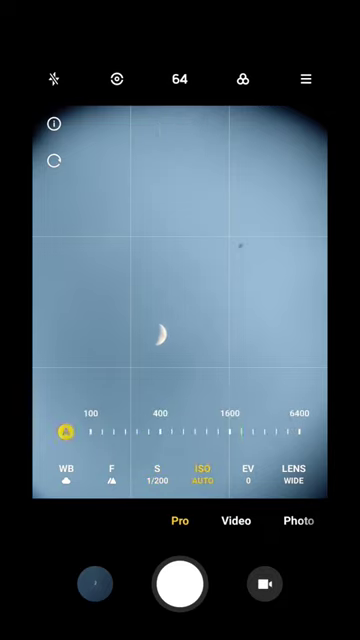